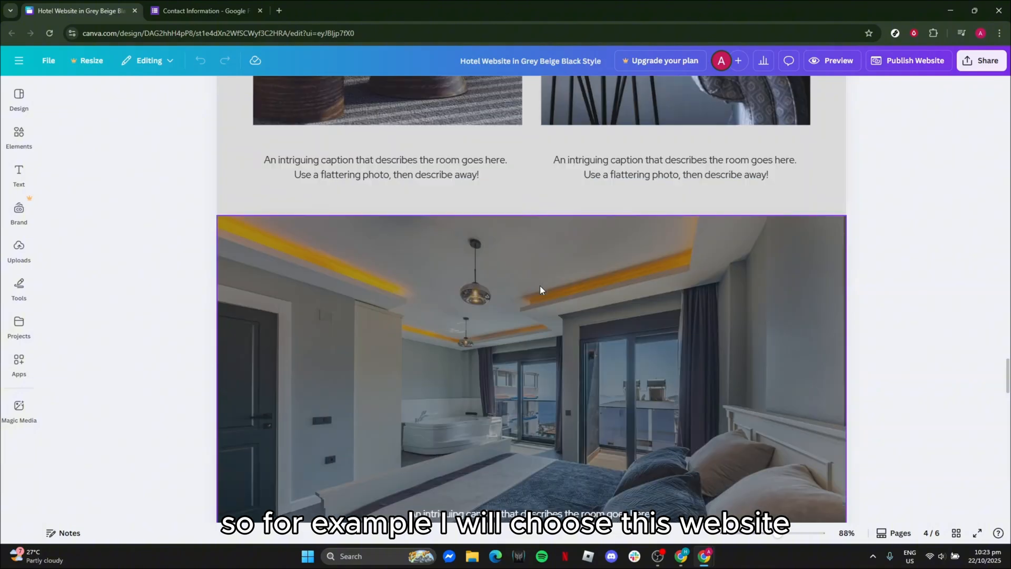
- Scroll the hotel website design down to Page 6, the Contact page
scroll(down, 3)
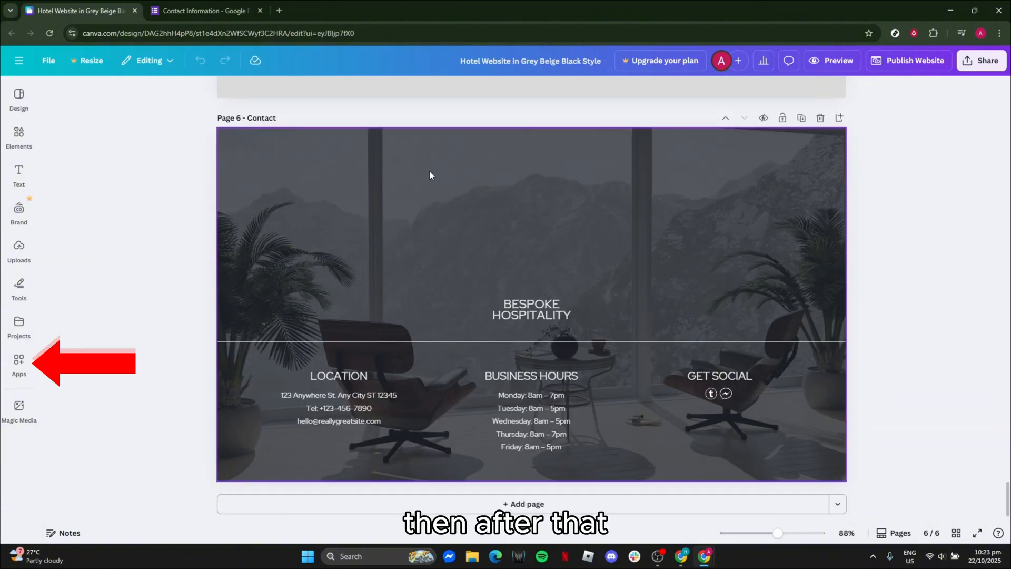
- Search Canva's apps for 'embed' and bring up the Embed app's details
click(19, 360)
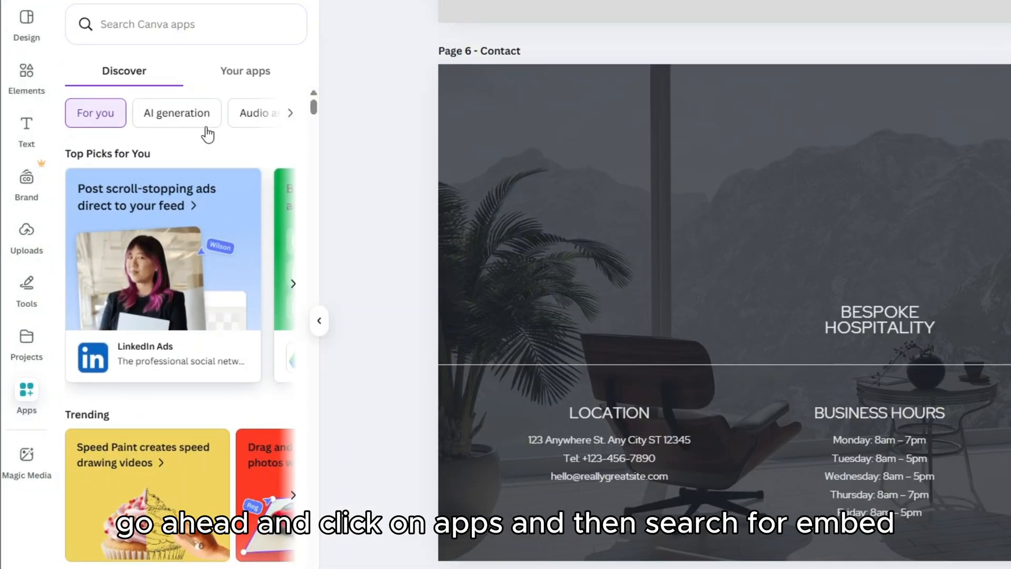
text(embed)
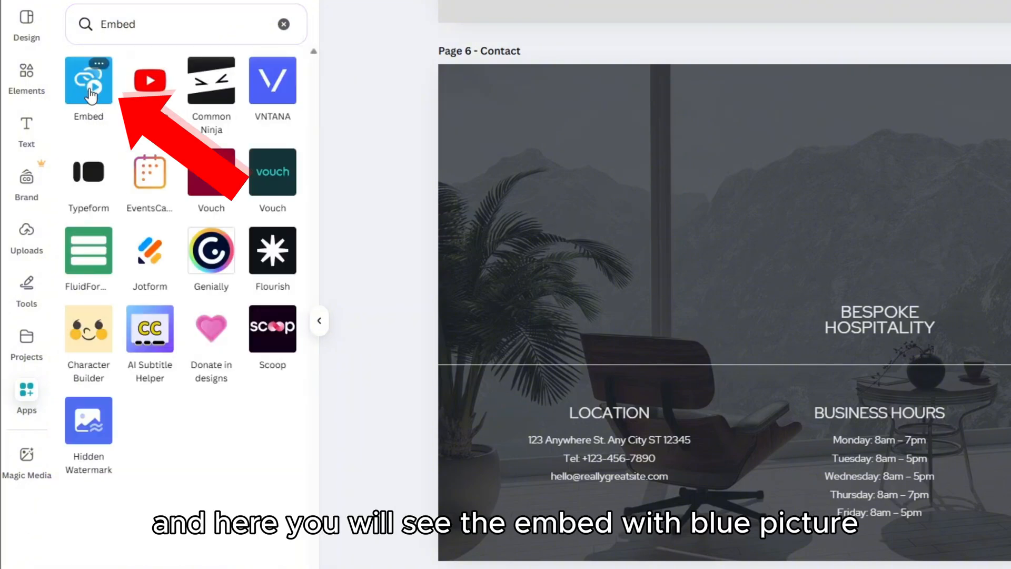
click(89, 80)
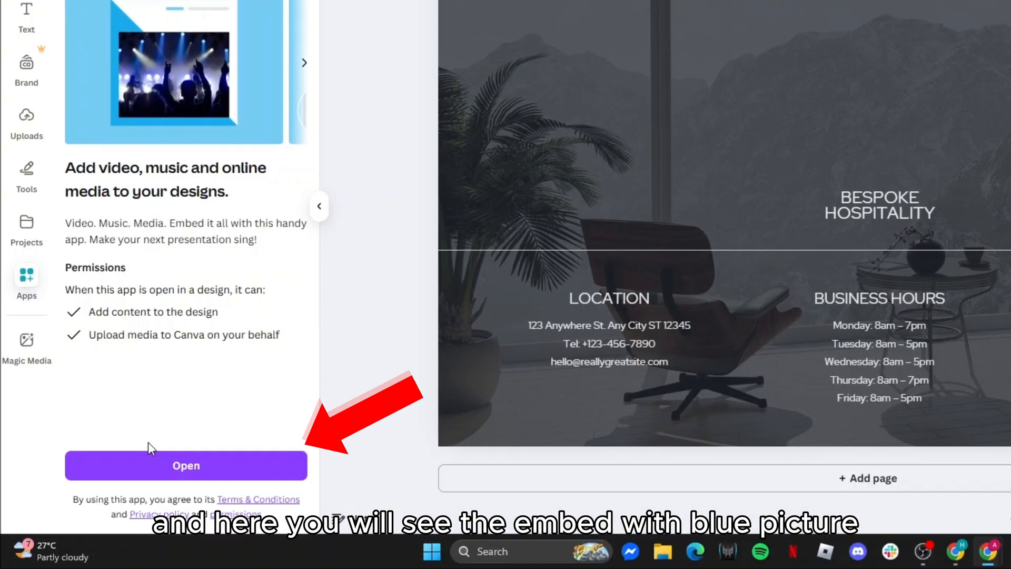
- Launch the Embed app beside the Contact page, ready for a web link
click(185, 465)
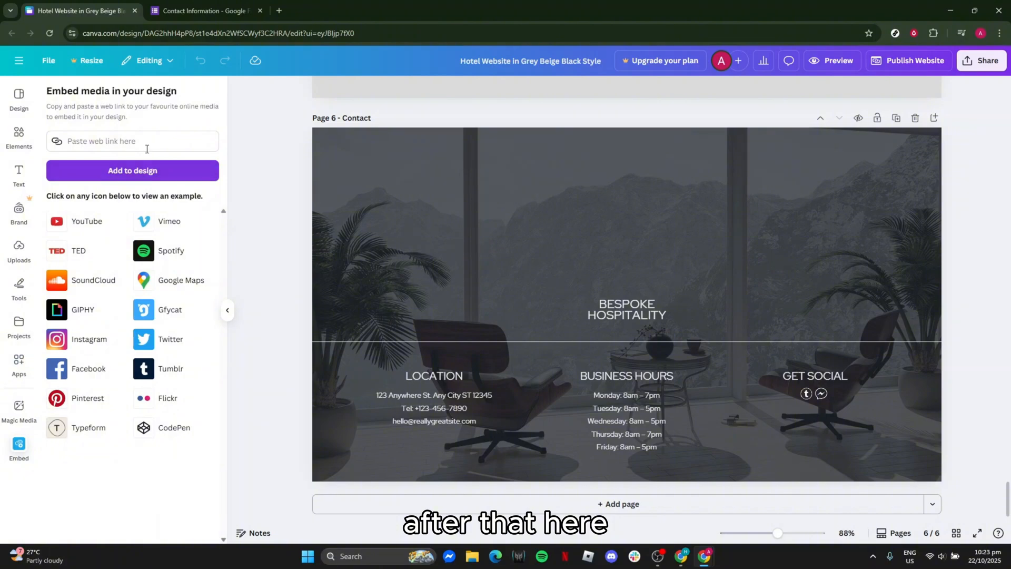
click(131, 141)
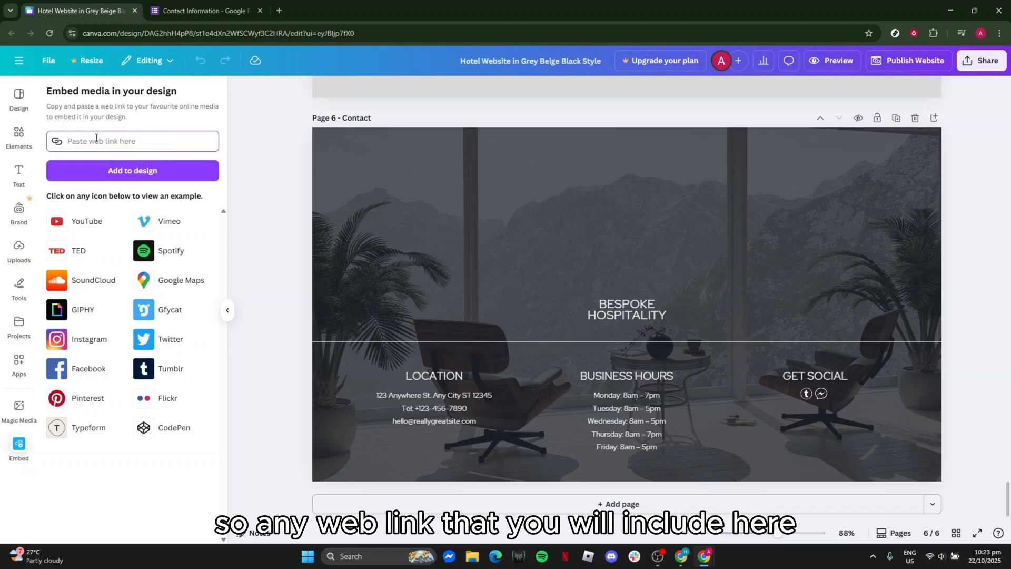
mouse_move(148, 116)
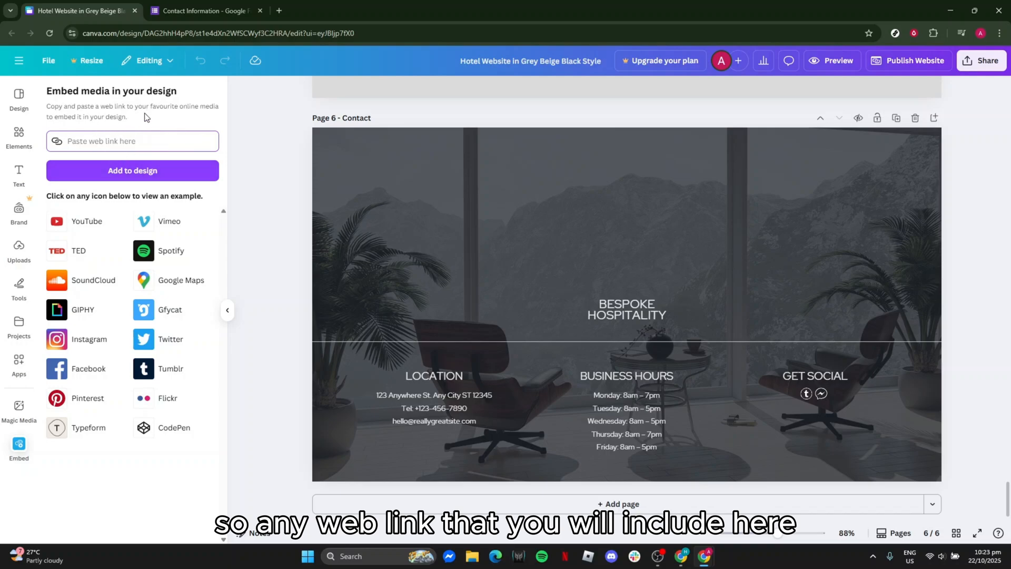
mouse_move(86, 222)
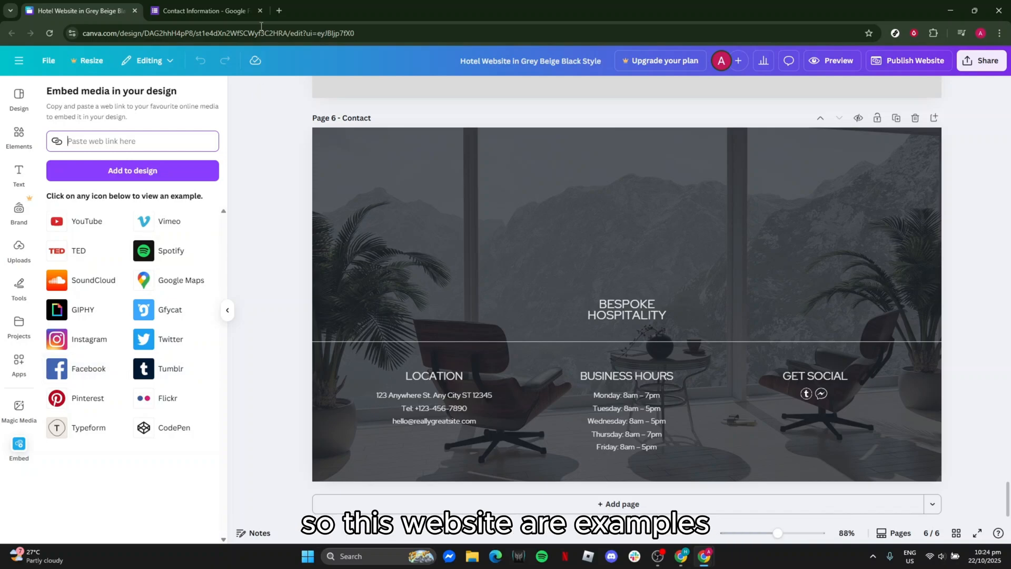
- Copy the Contact Information Google Form's responder link and return to the hotel design
click(203, 10)
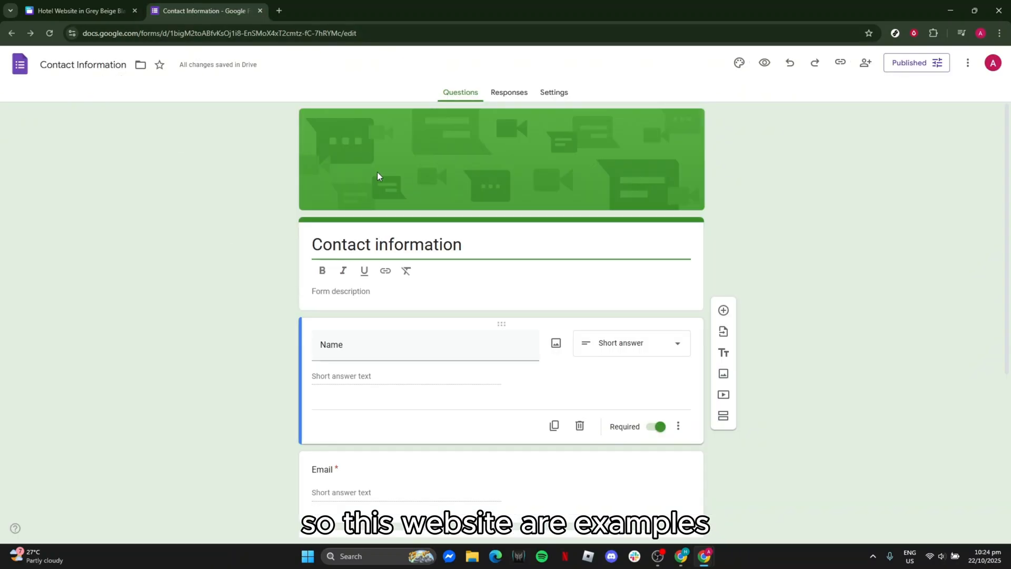
click(841, 62)
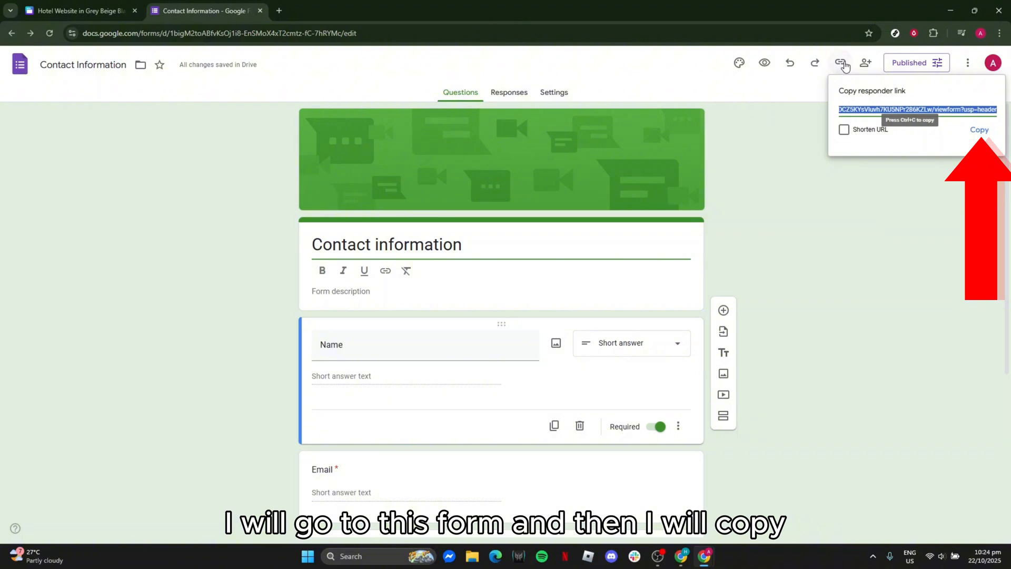
click(980, 131)
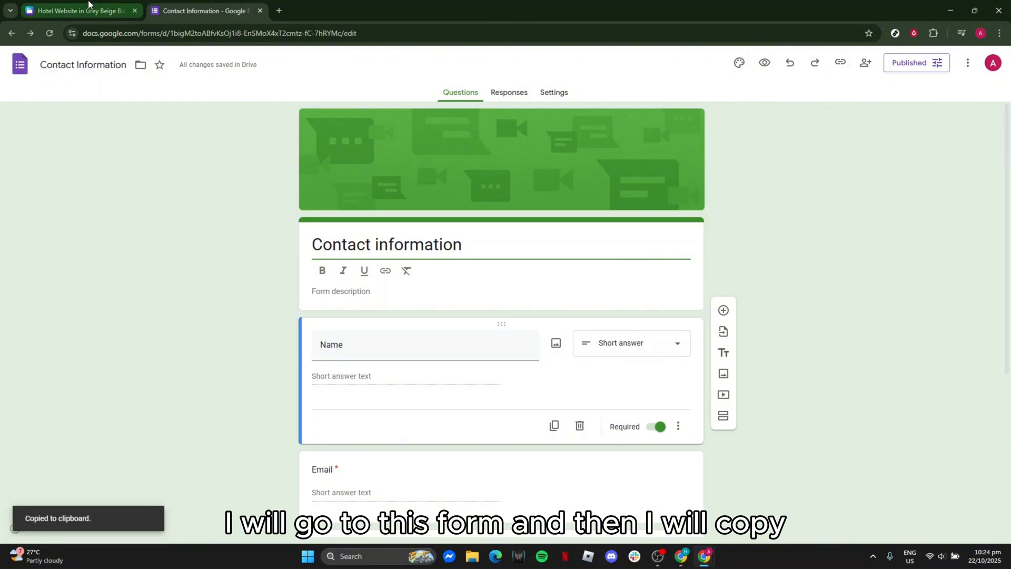
click(79, 11)
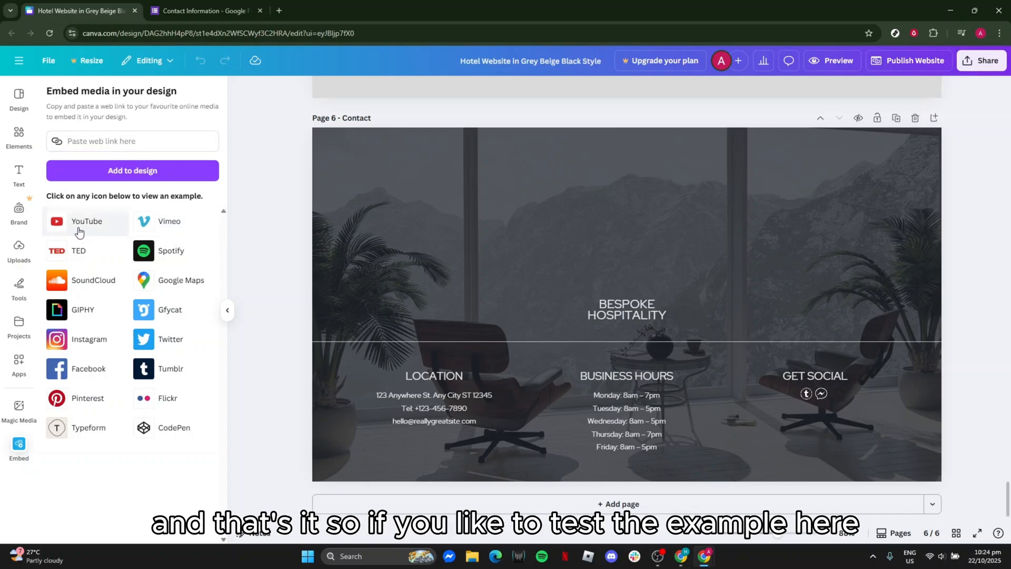
- Add the YouTube example embed from the Embed panel onto the Contact page
click(79, 221)
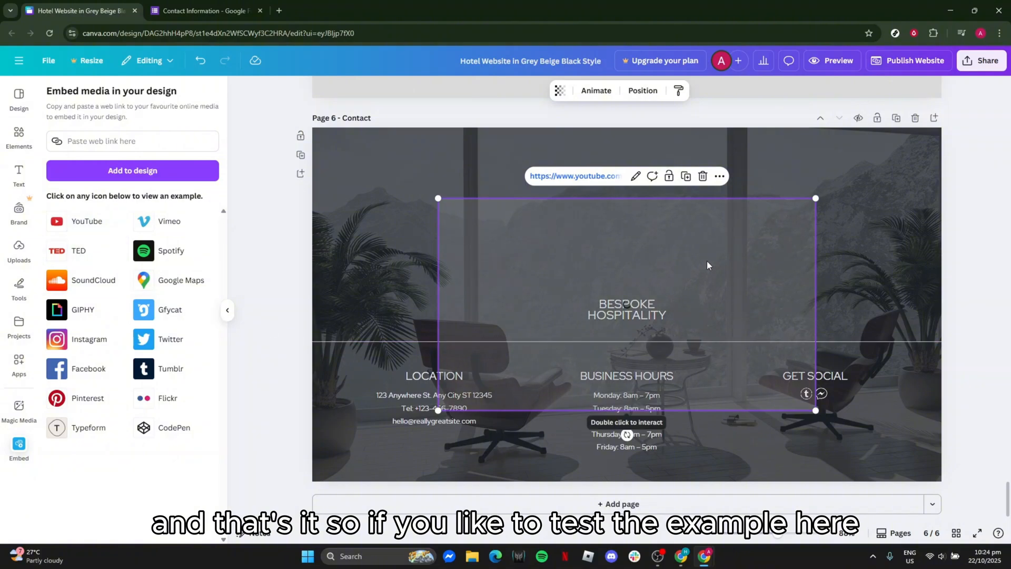